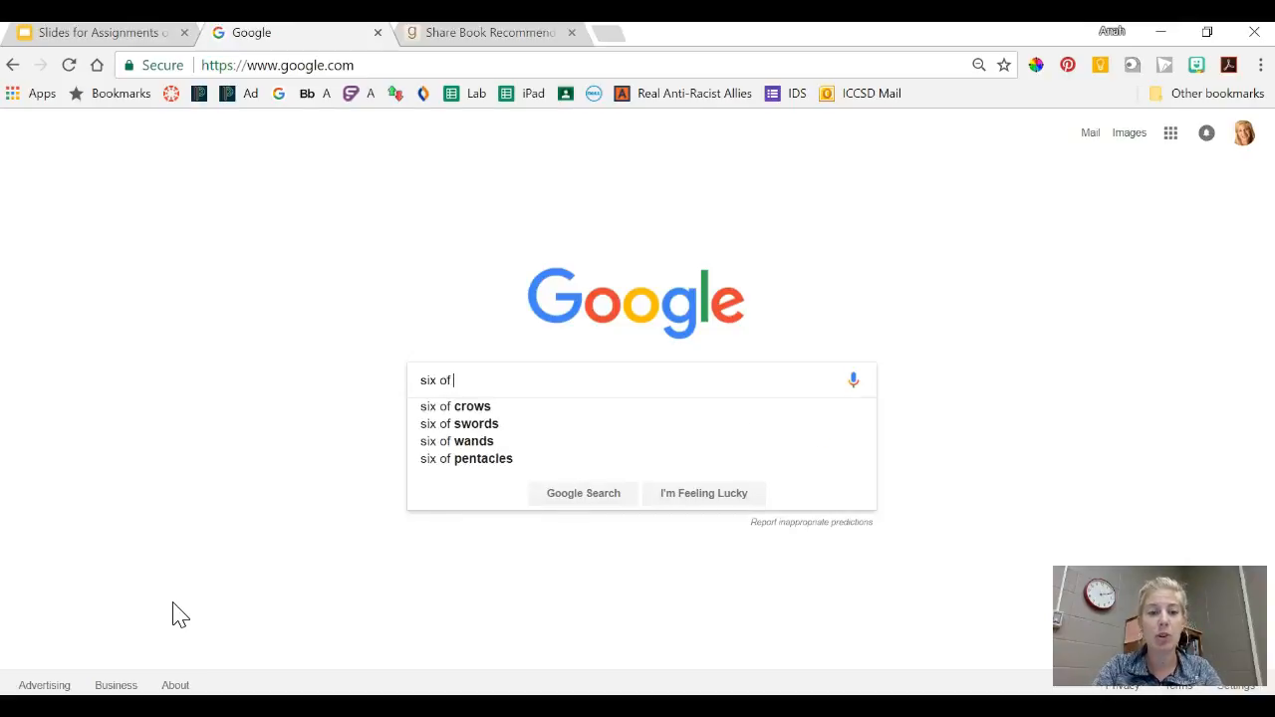
Search Google for 'six of crows goodreads' to reach Leigh Bardugo's book page
text(crows goodreads)
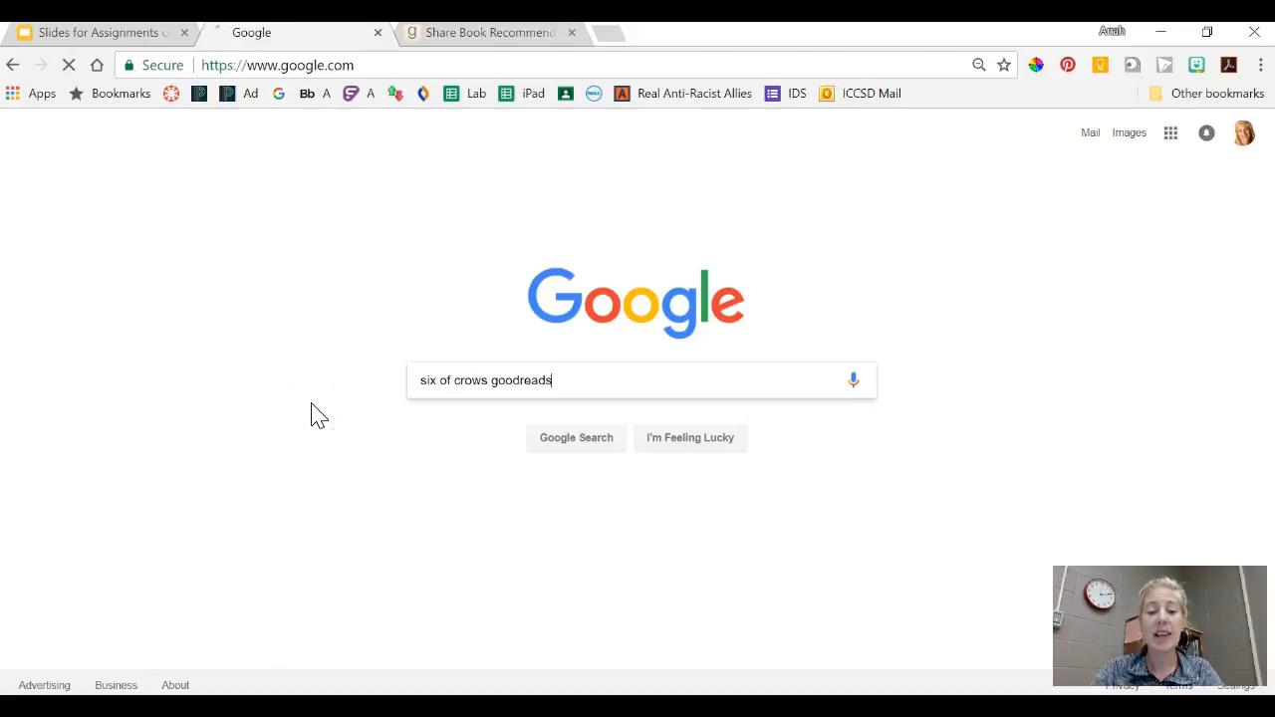
key(Enter)
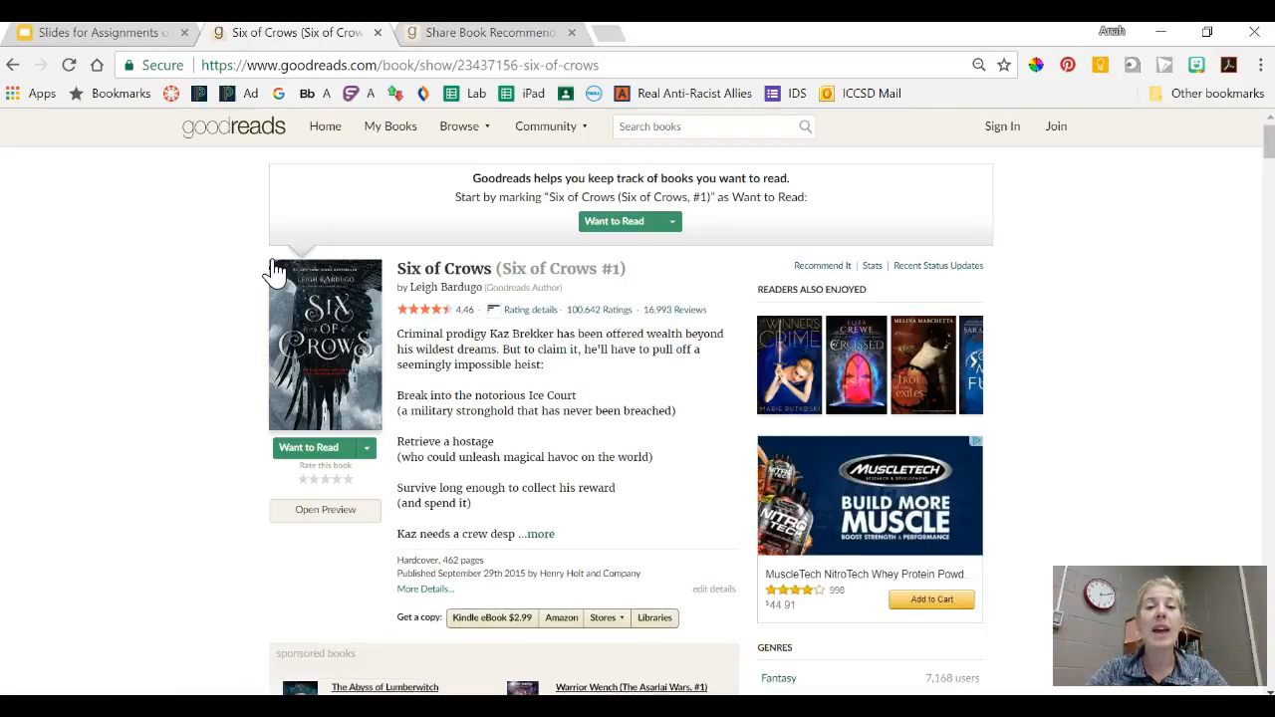
mouse_move(722, 269)
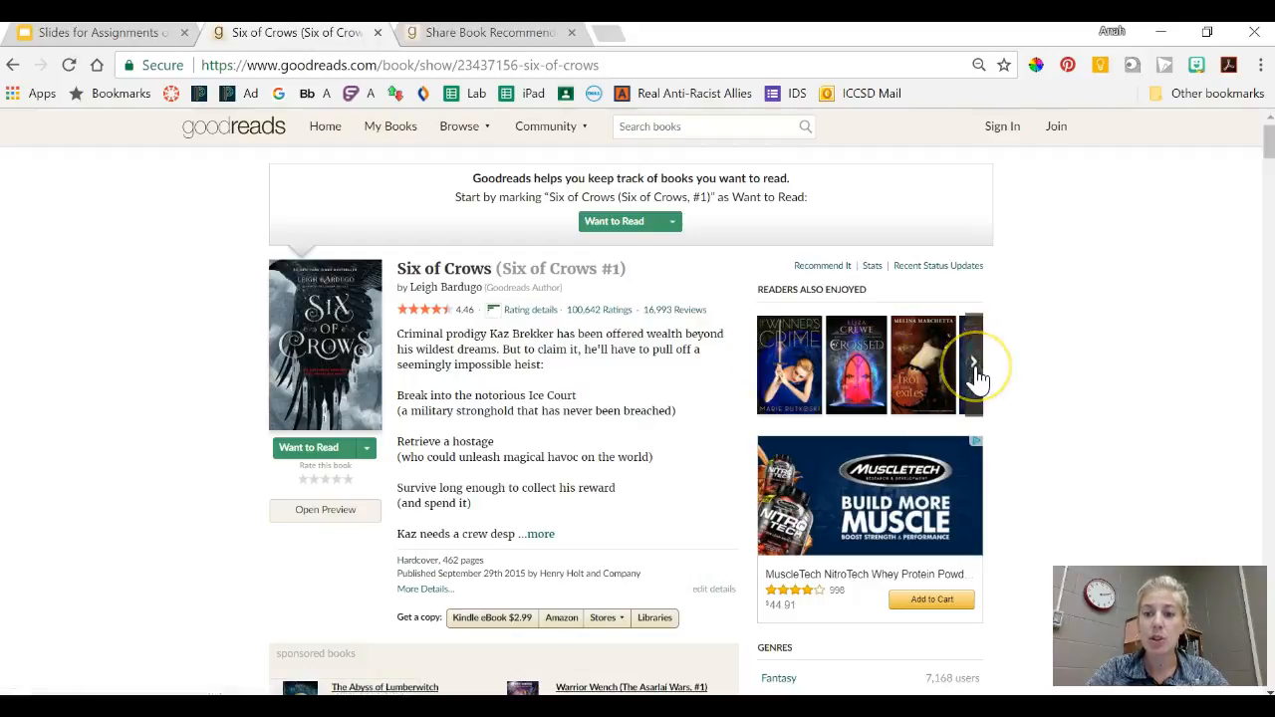
click(973, 362)
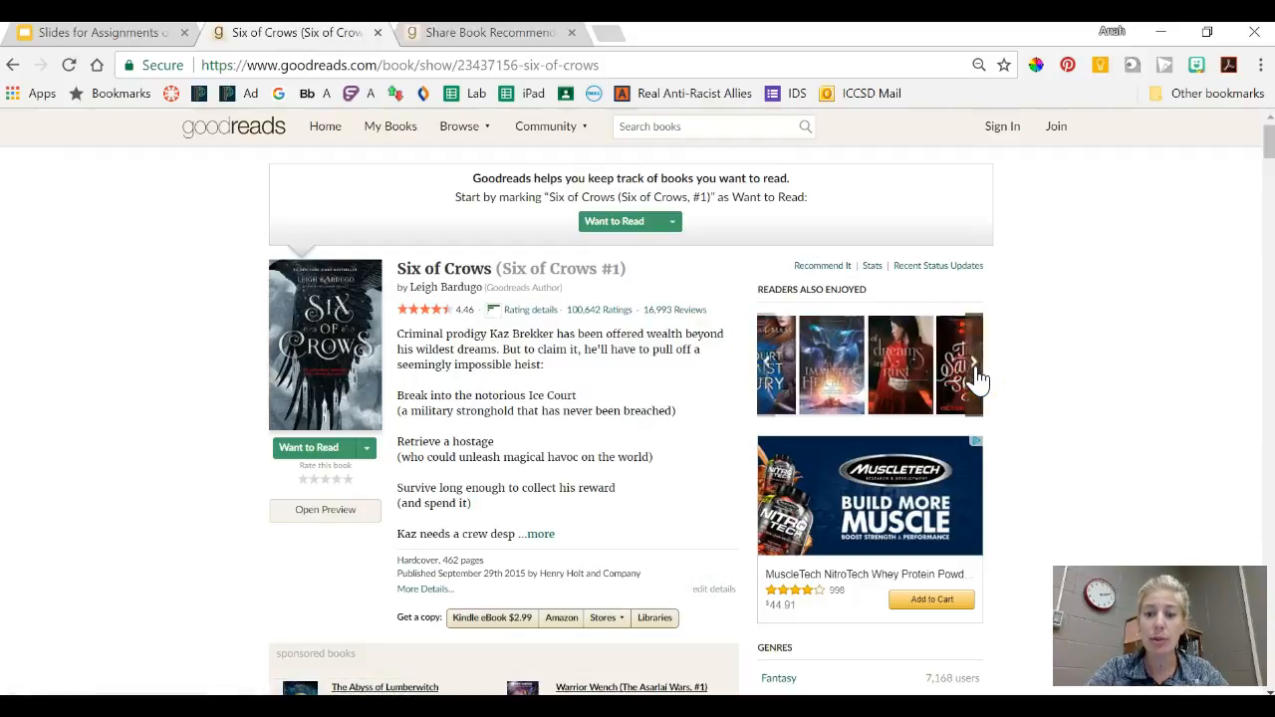
click(976, 364)
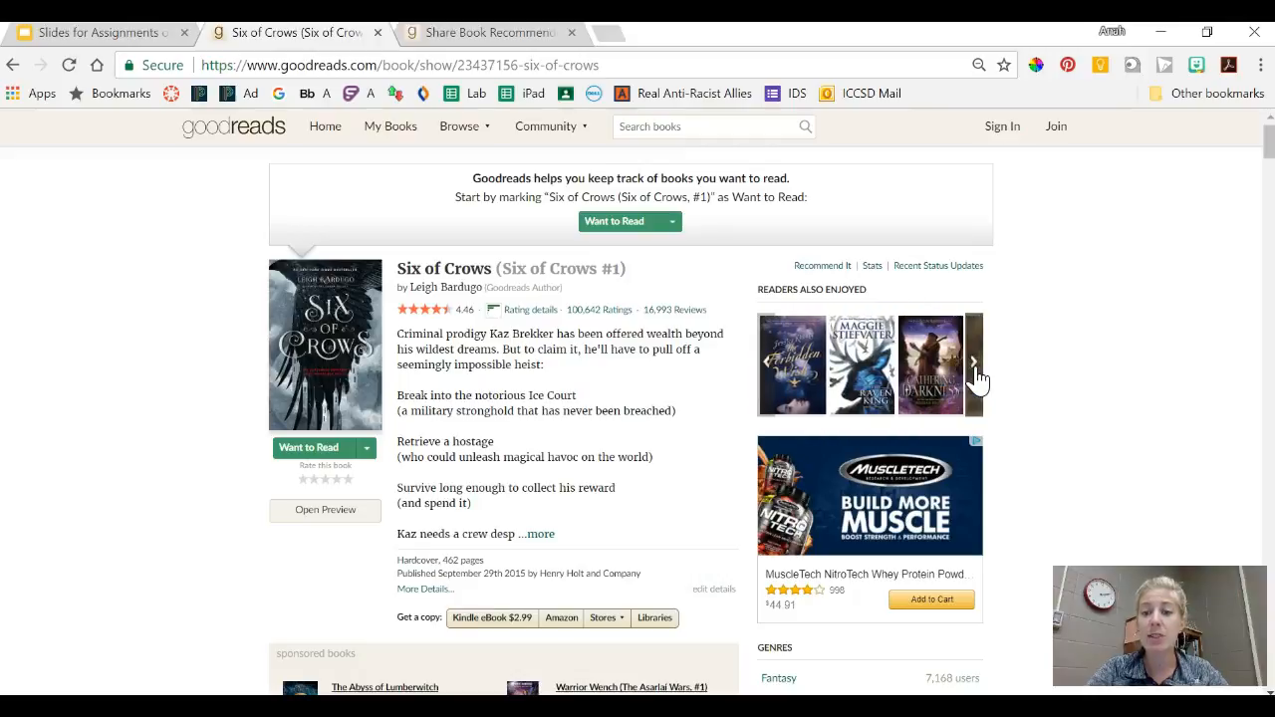
click(856, 364)
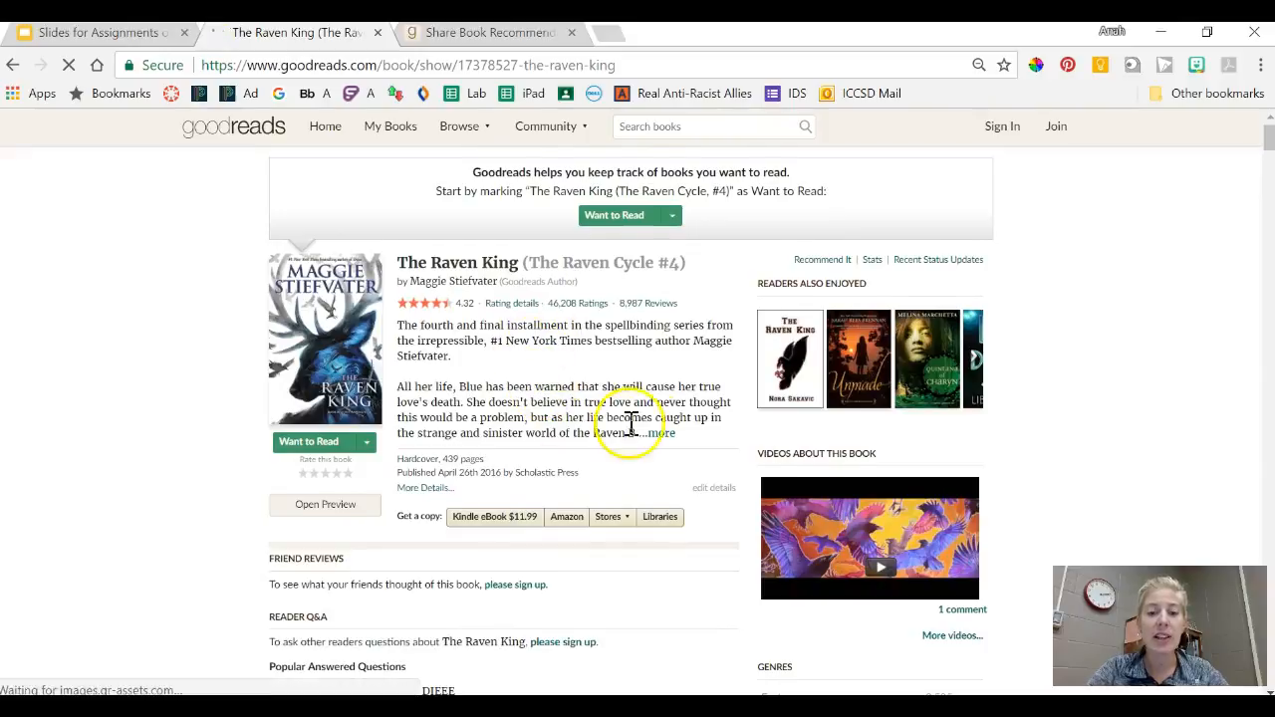
click(653, 432)
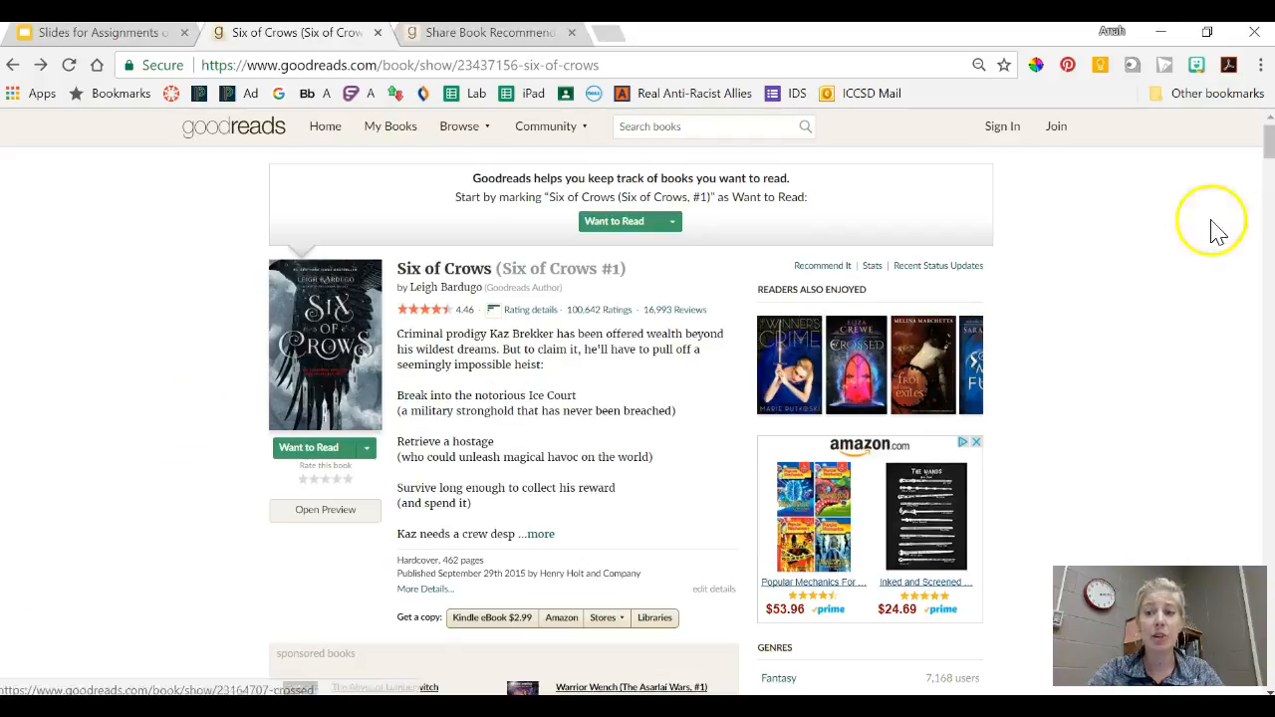
Scroll the Six of Crows page through Reader Q&A, Lists With This Book and Community Reviews
scroll(down, 3)
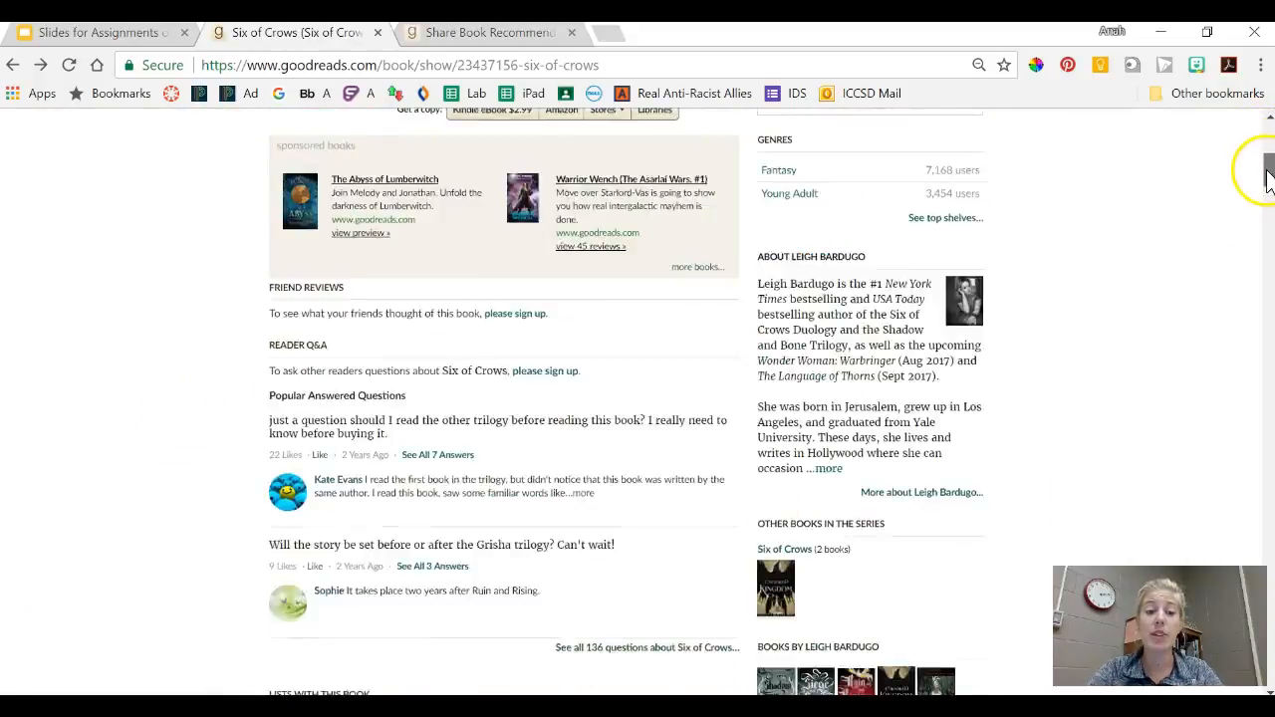
scroll(down, 3)
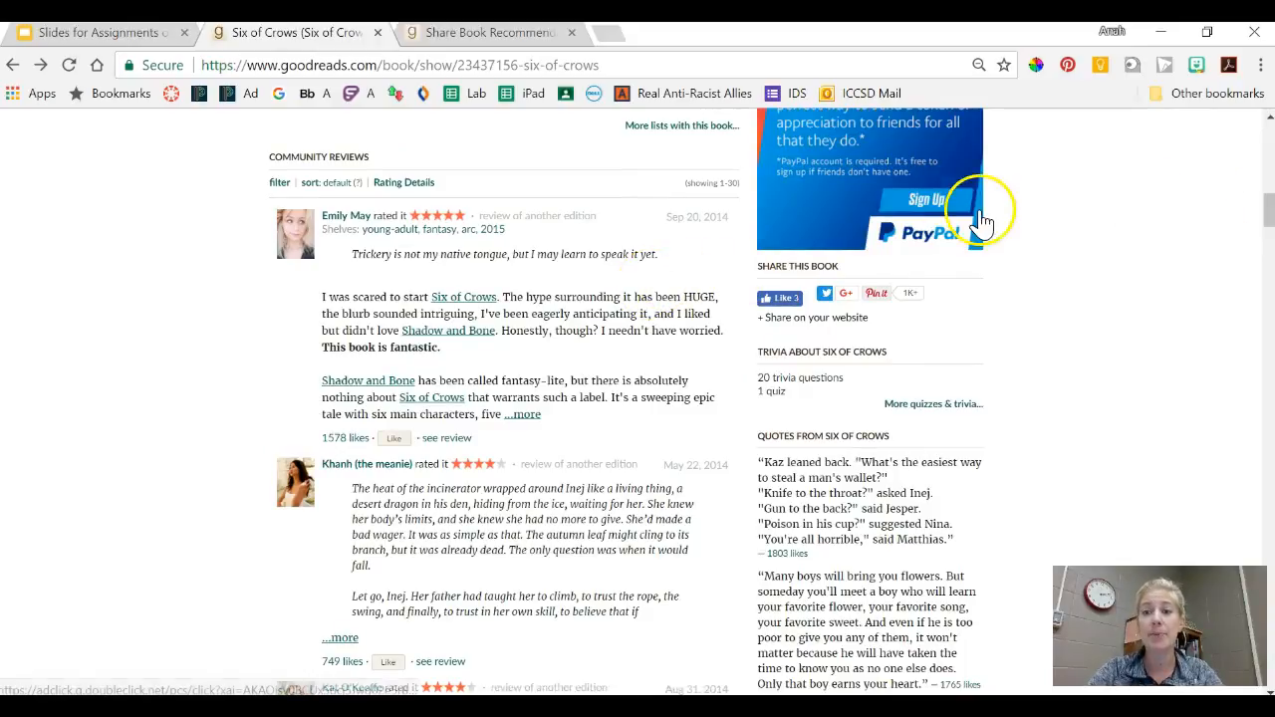
scroll(up, 3)
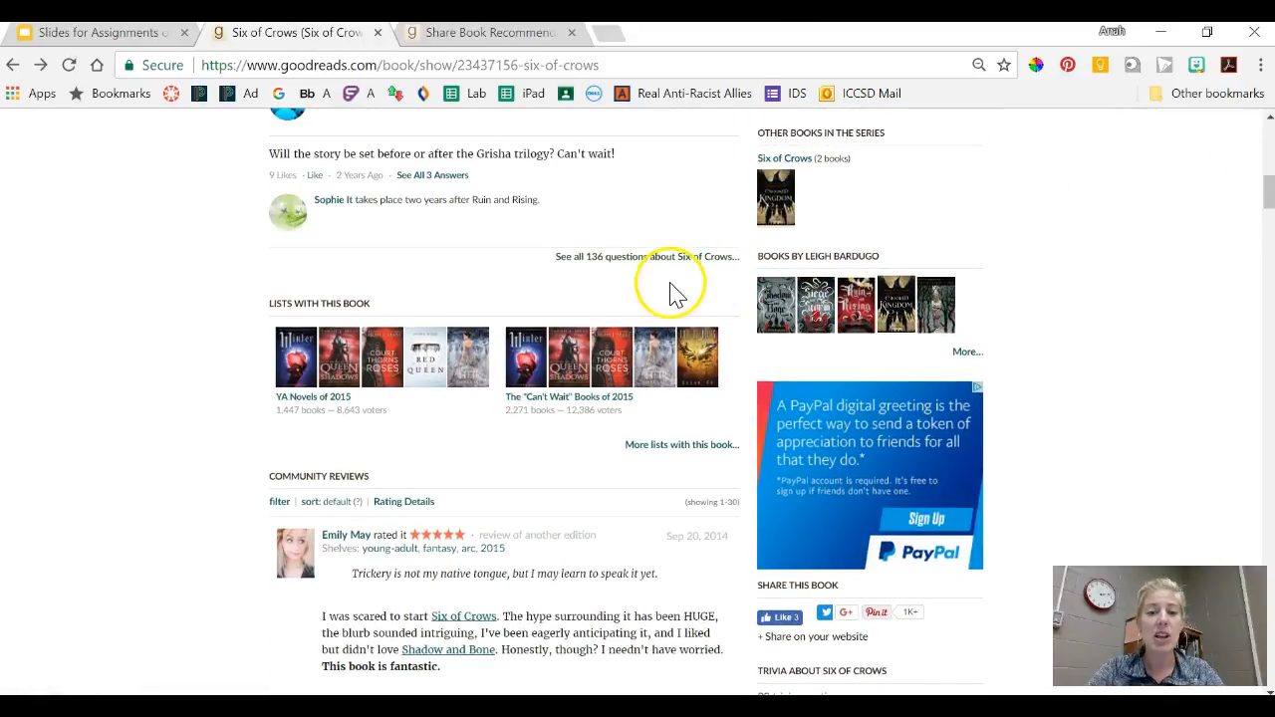
mouse_move(553, 478)
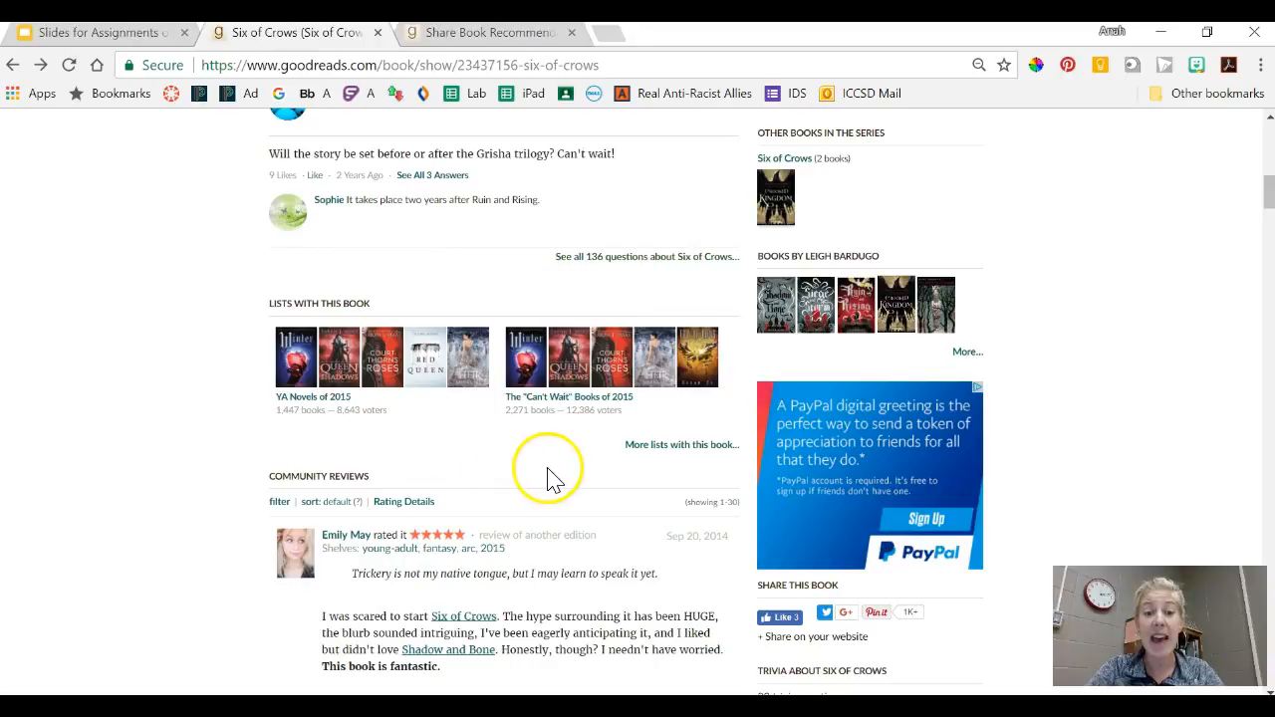
mouse_move(682, 445)
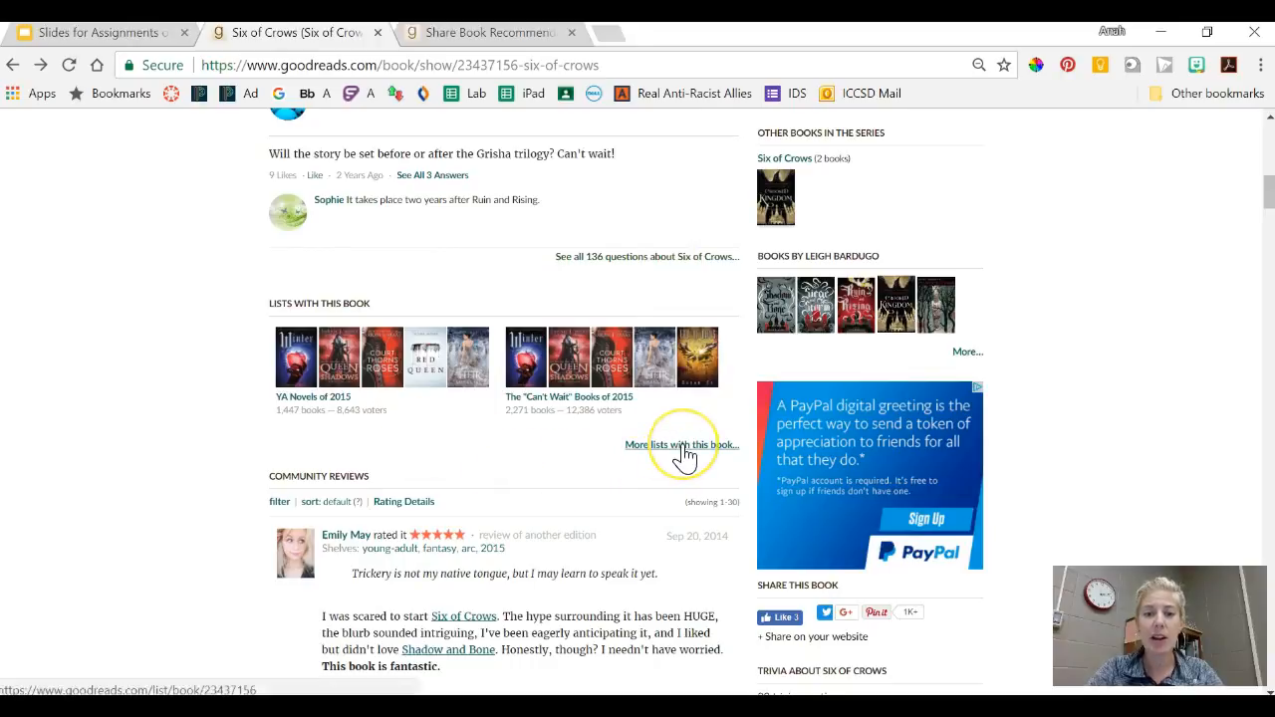
Show all lists containing Six of Crows and pick Best Books of the Decade: 2010's
click(681, 444)
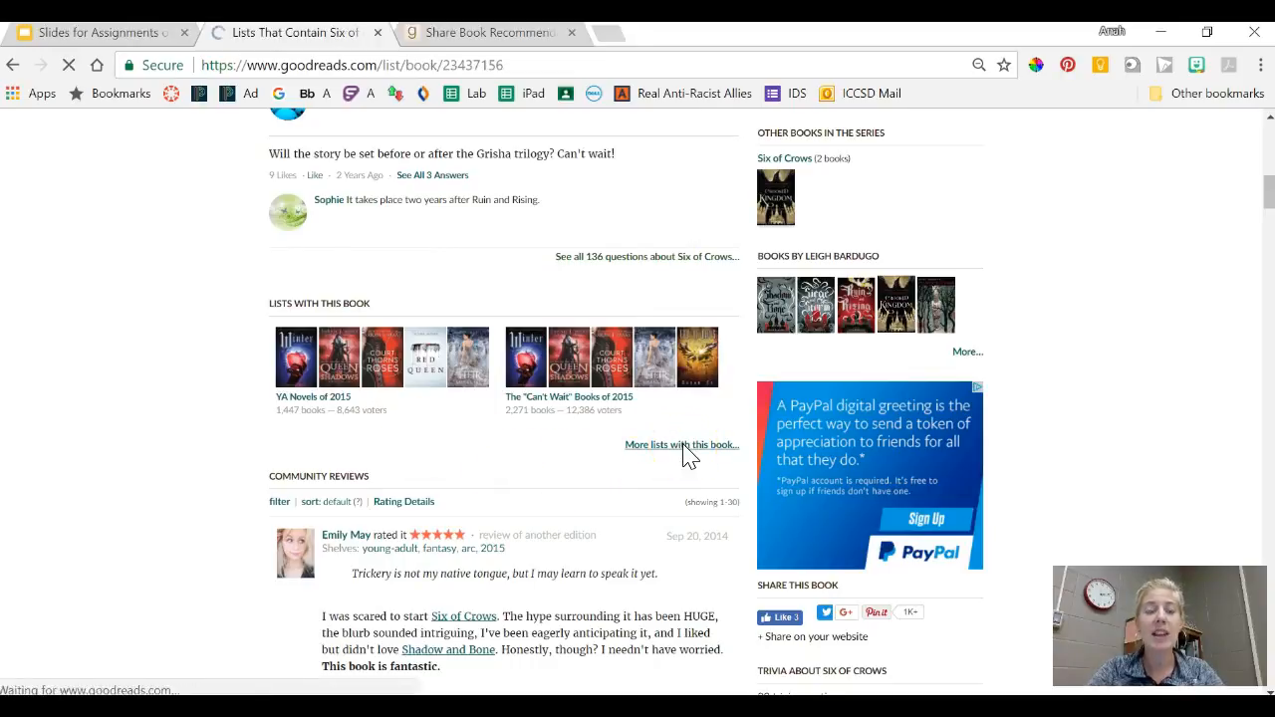
click(681, 444)
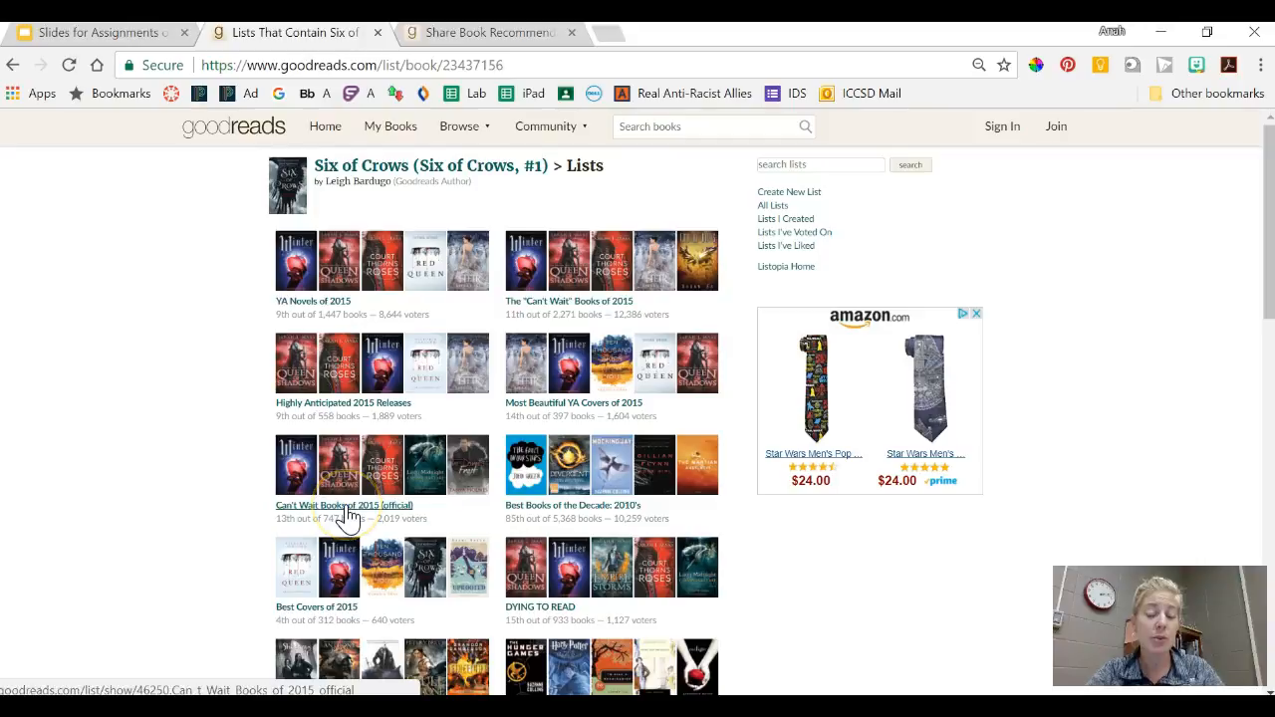
mouse_move(582, 512)
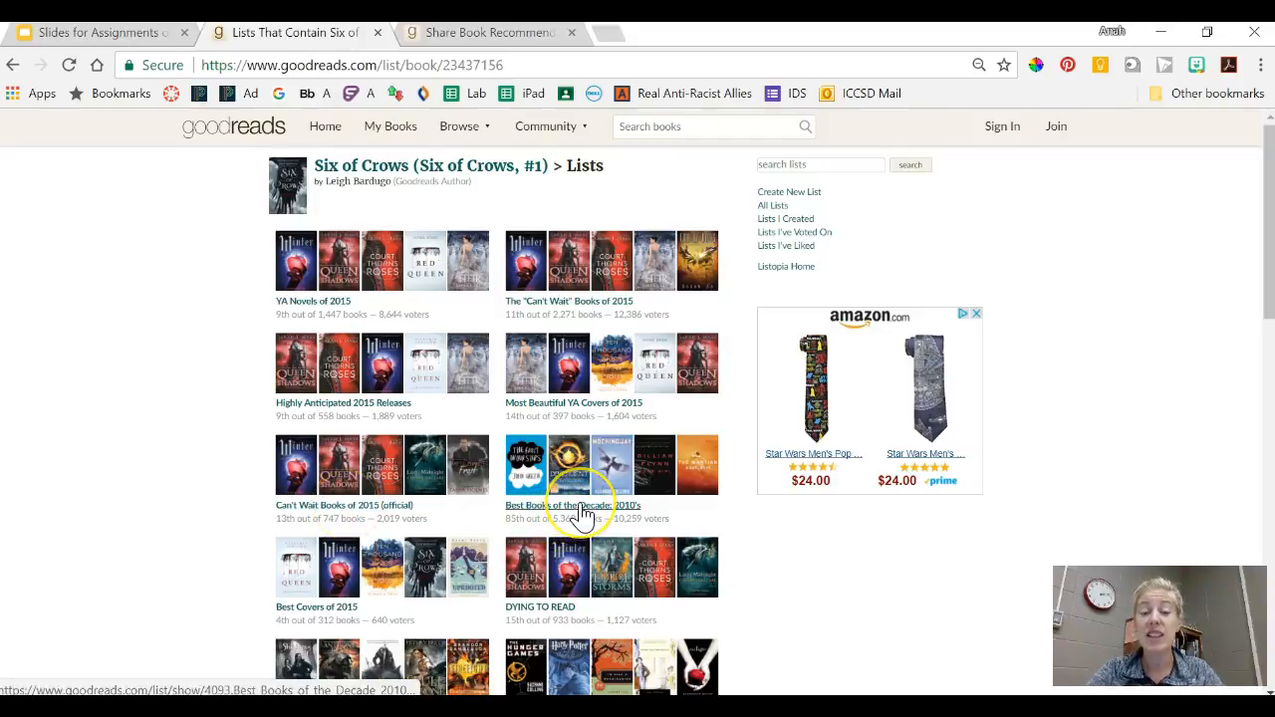
click(574, 505)
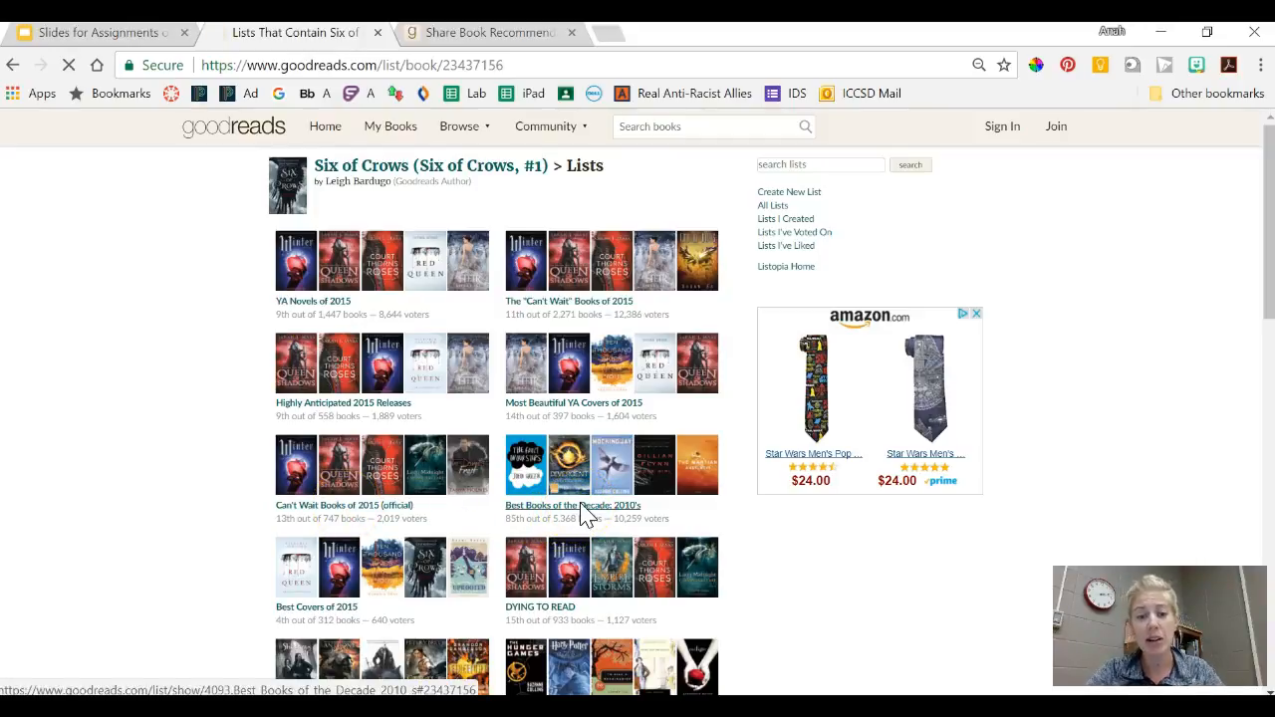
click(573, 505)
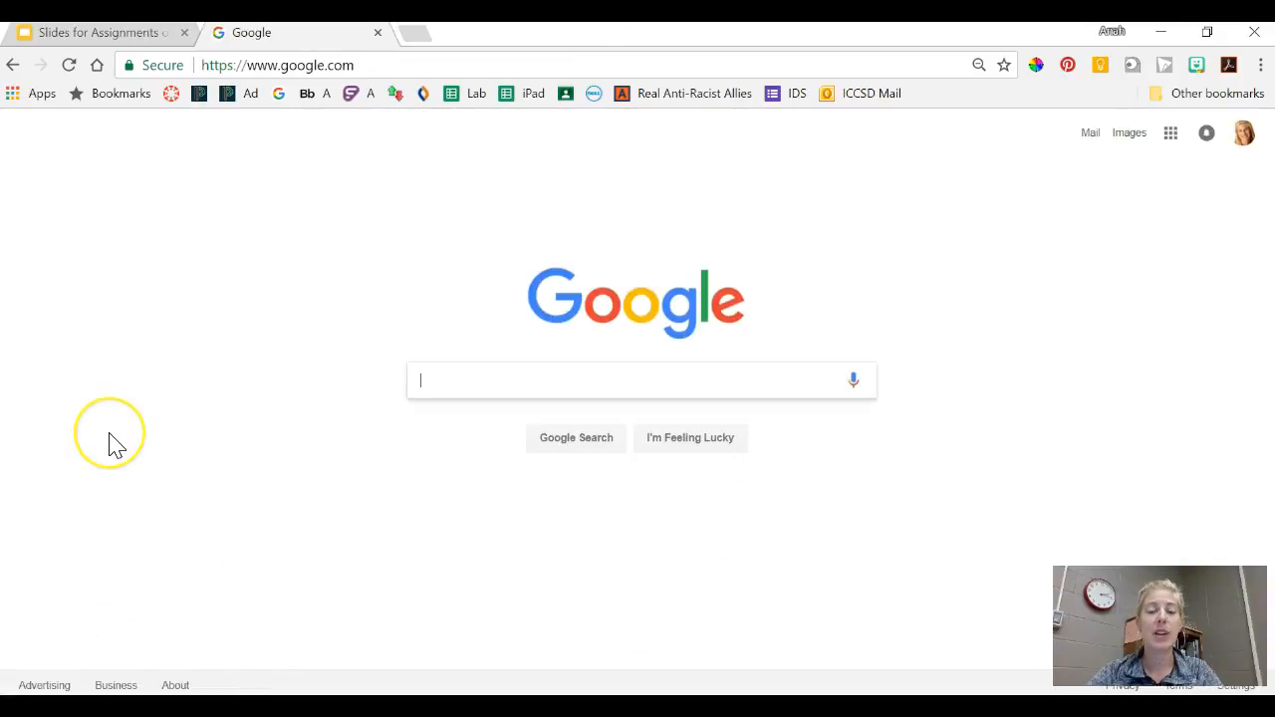
mouse_move(117, 443)
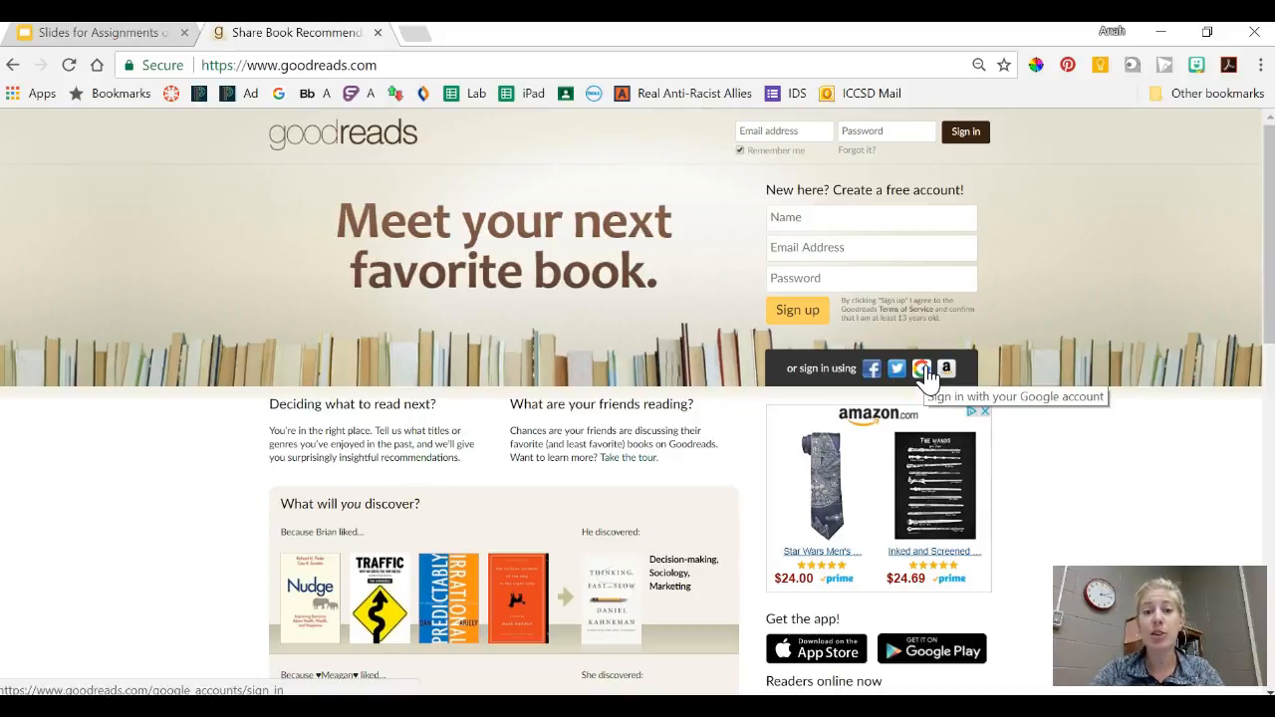
mouse_move(194, 513)
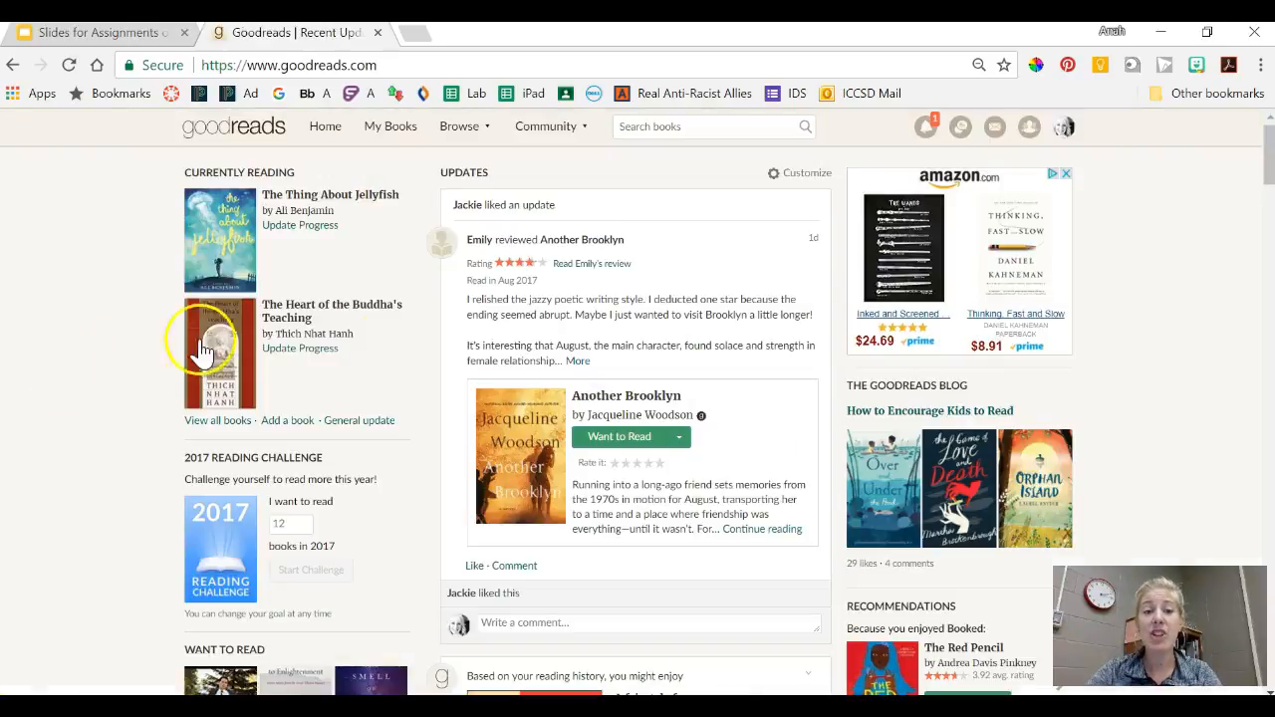
mouse_move(463, 172)
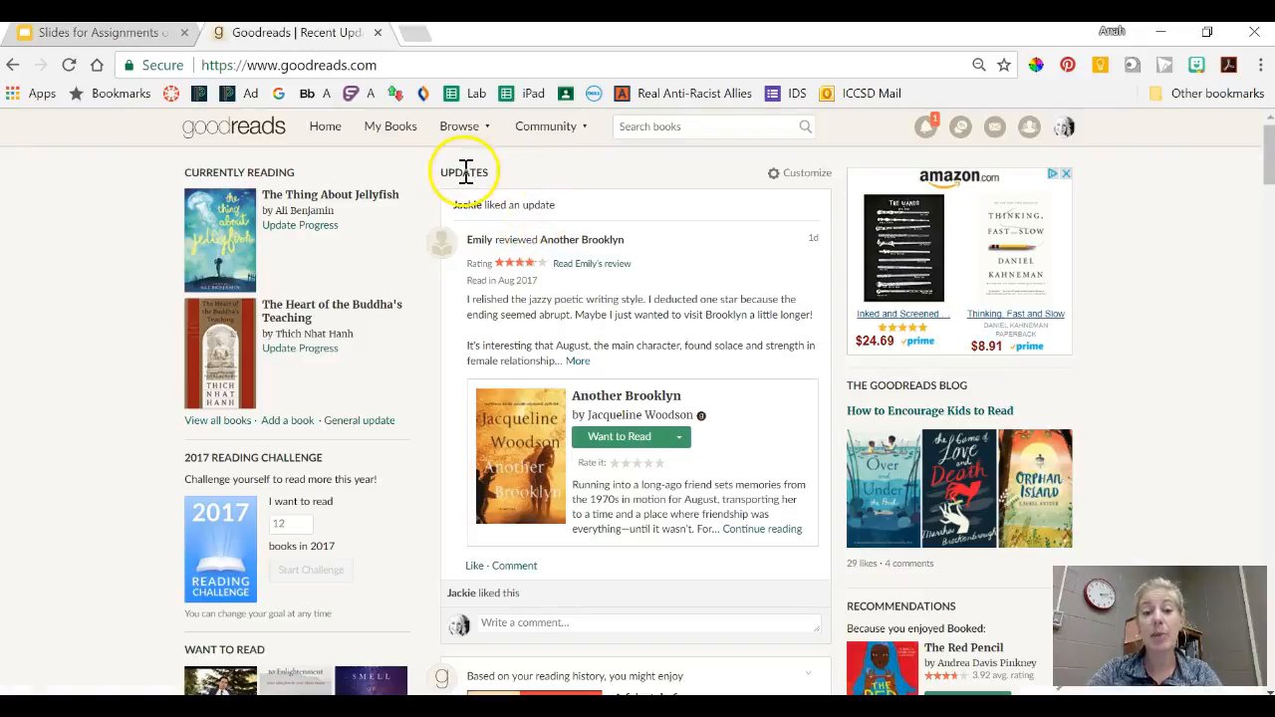
mouse_move(439, 234)
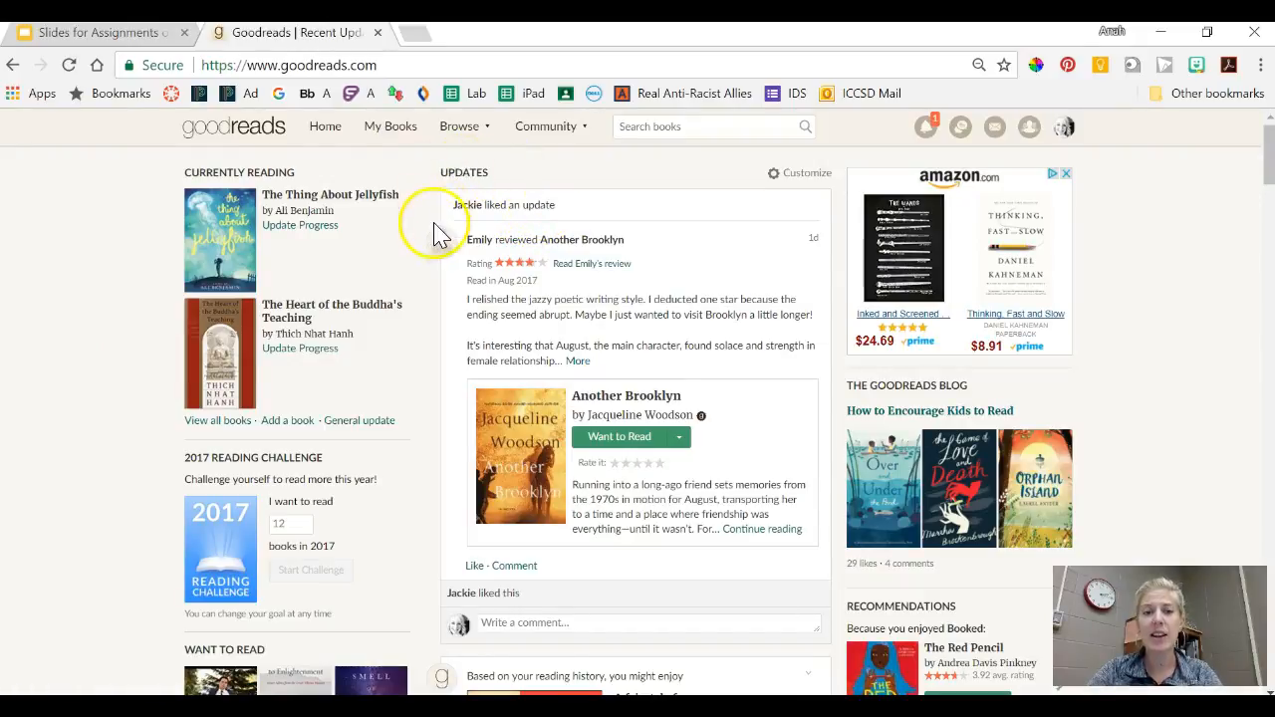
mouse_move(430, 219)
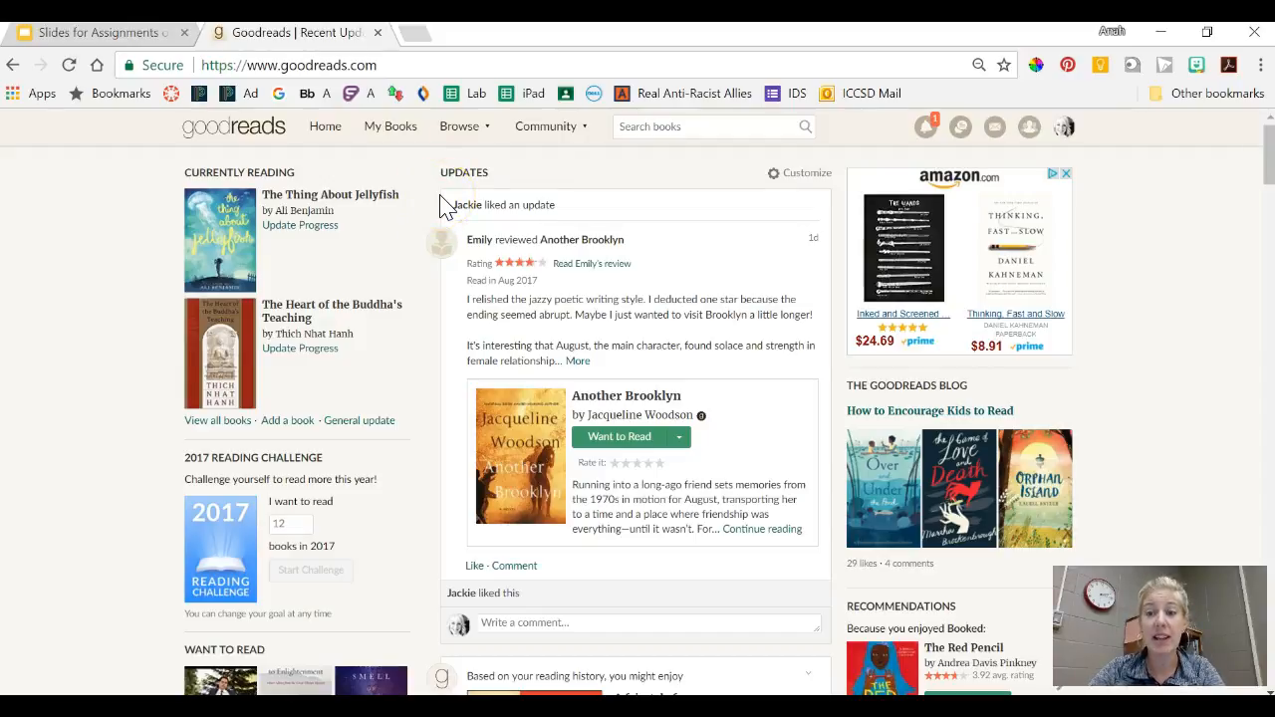
Open the profile avatar menu at the top right of the home feed
click(1064, 127)
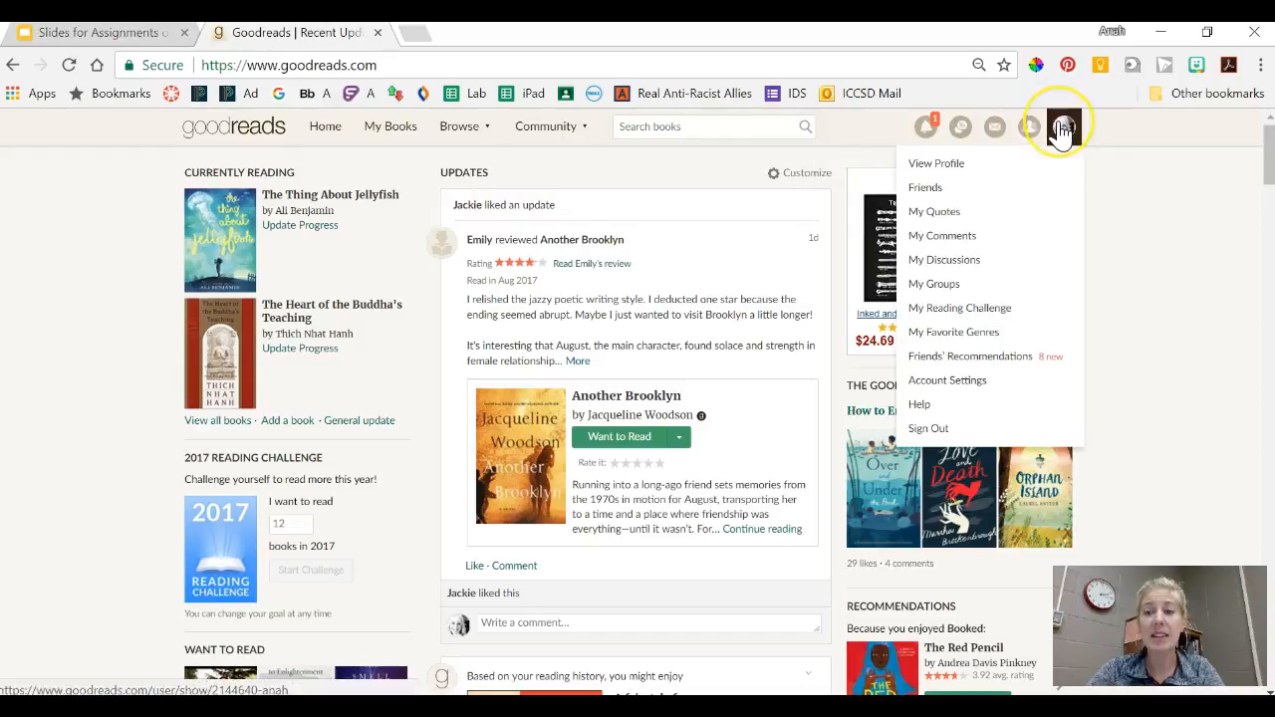
View your profile with bookshelves and friends, then open The Hate U Give
click(936, 163)
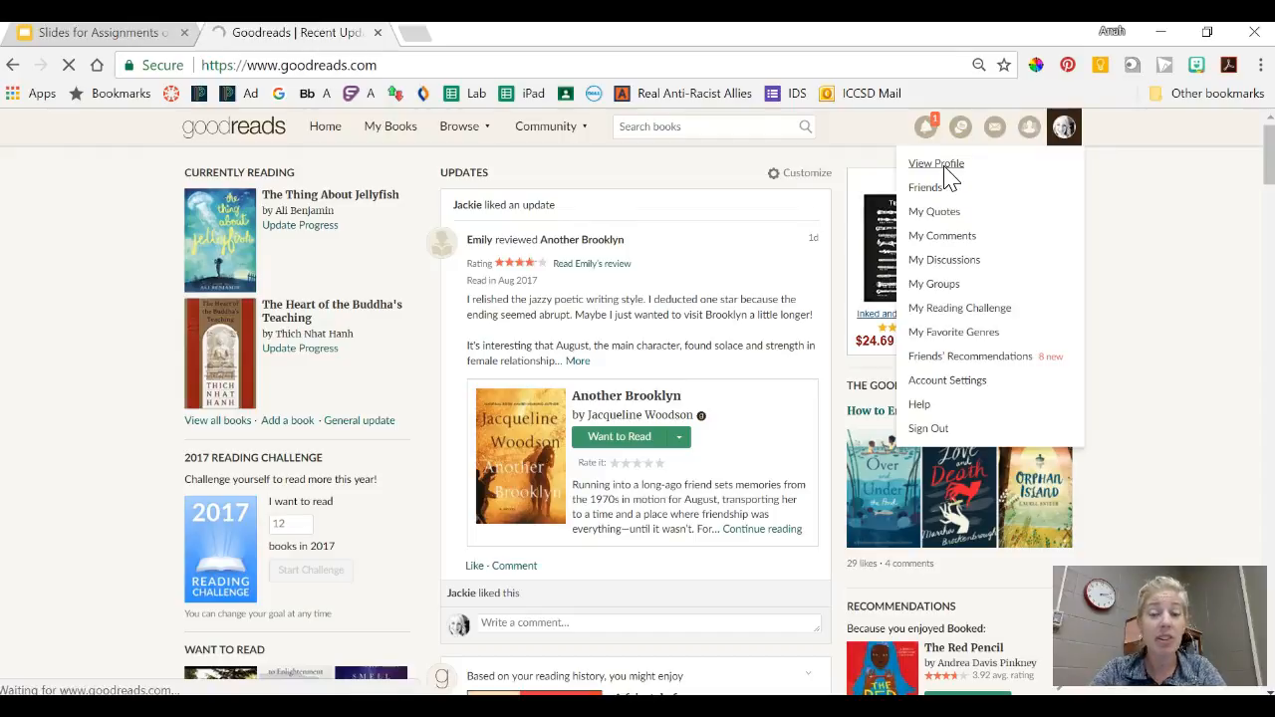
click(935, 164)
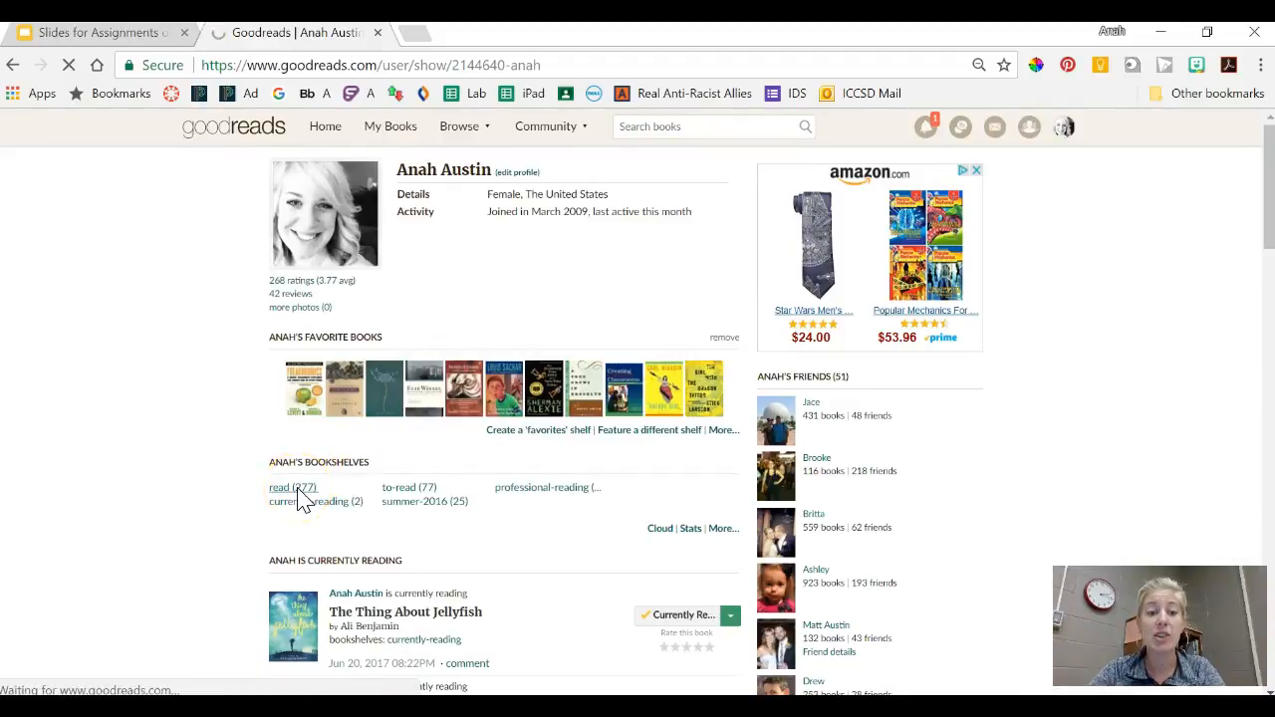
click(280, 487)
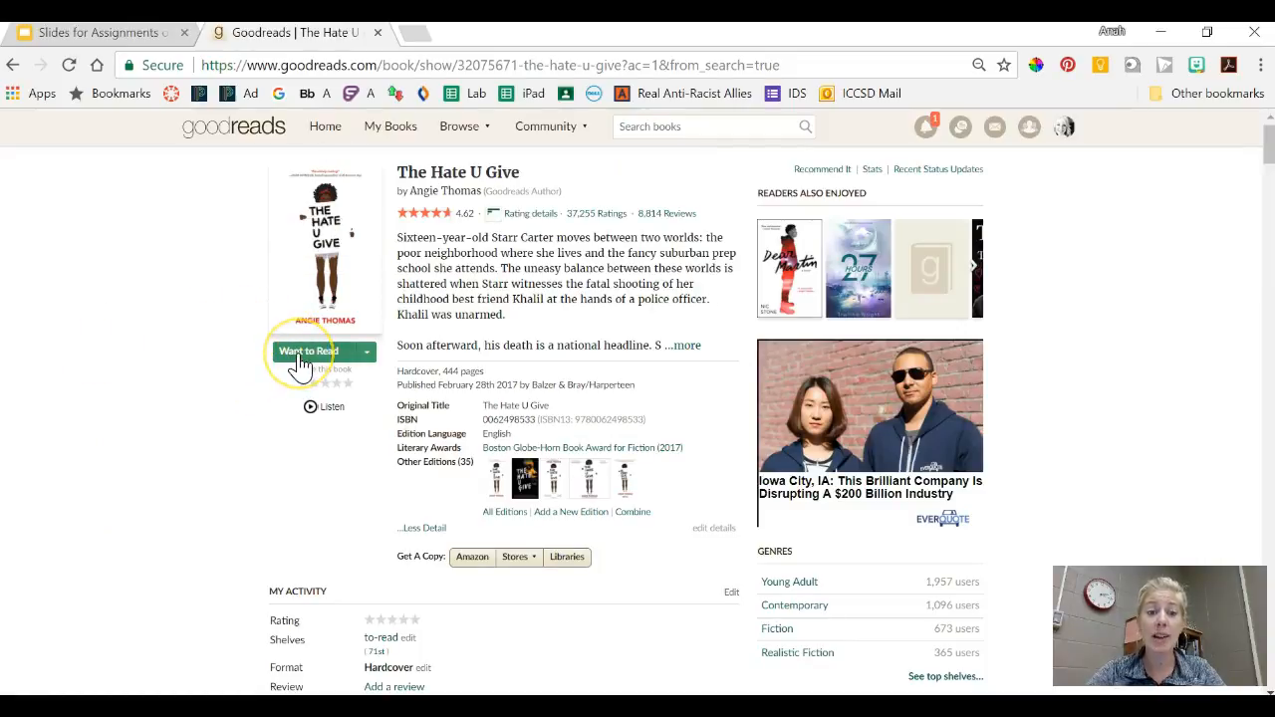
Shelve The Hate U Give as Want to Read
click(307, 350)
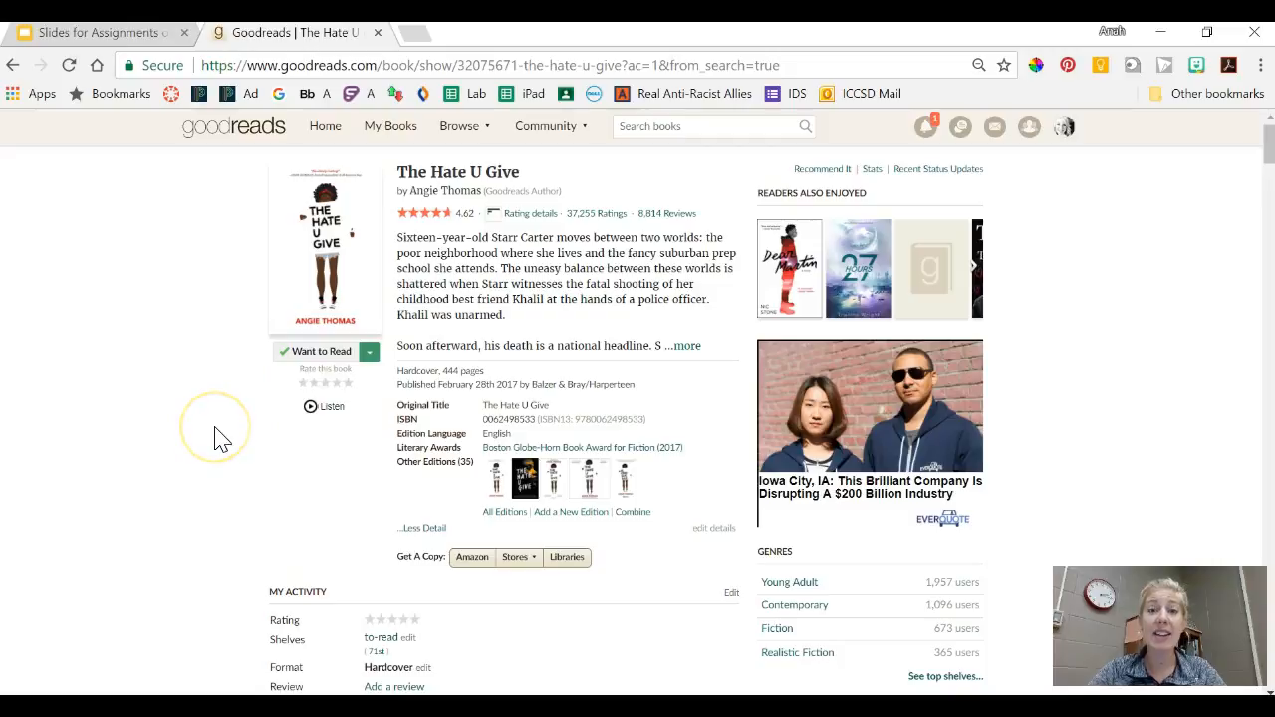
mouse_move(219, 440)
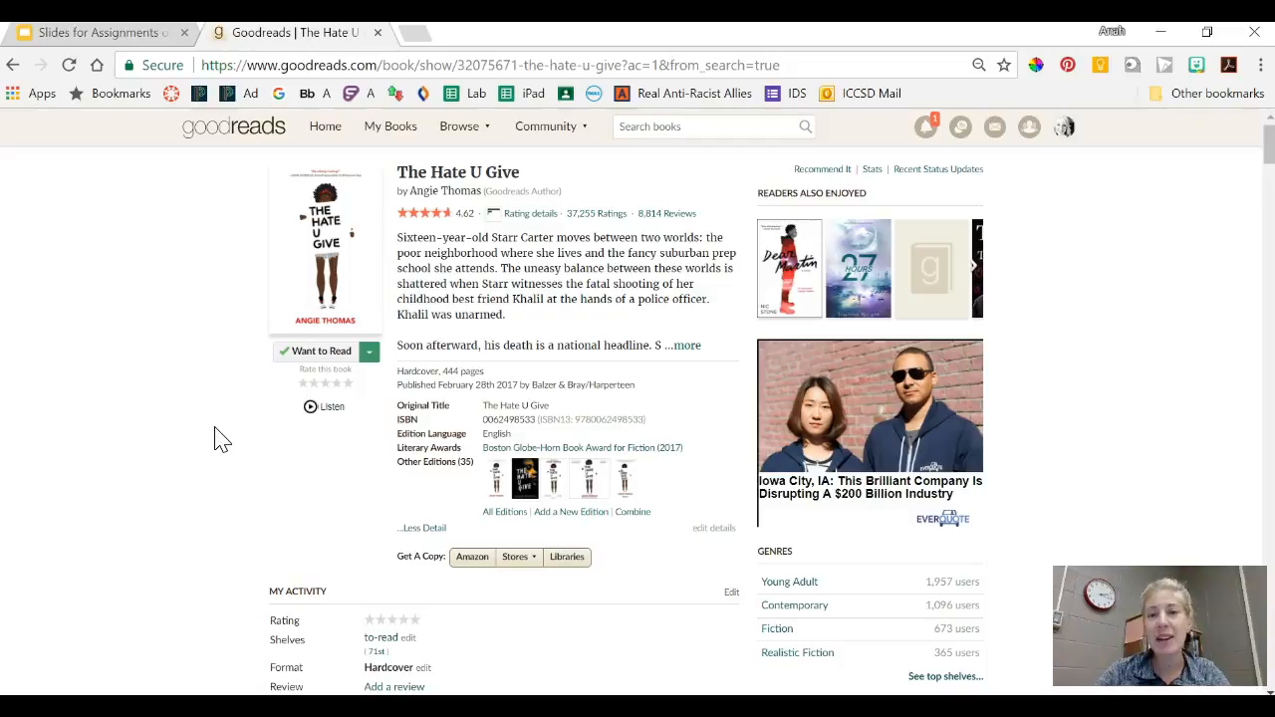
mouse_move(94, 665)
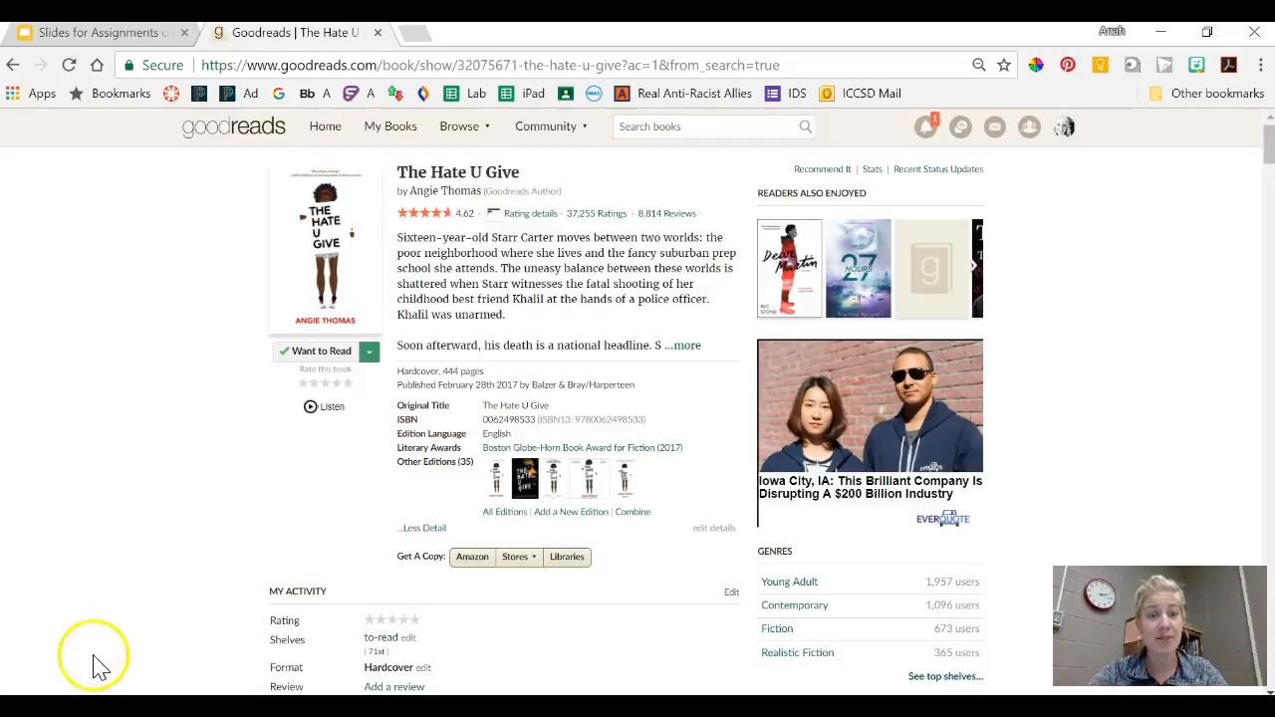